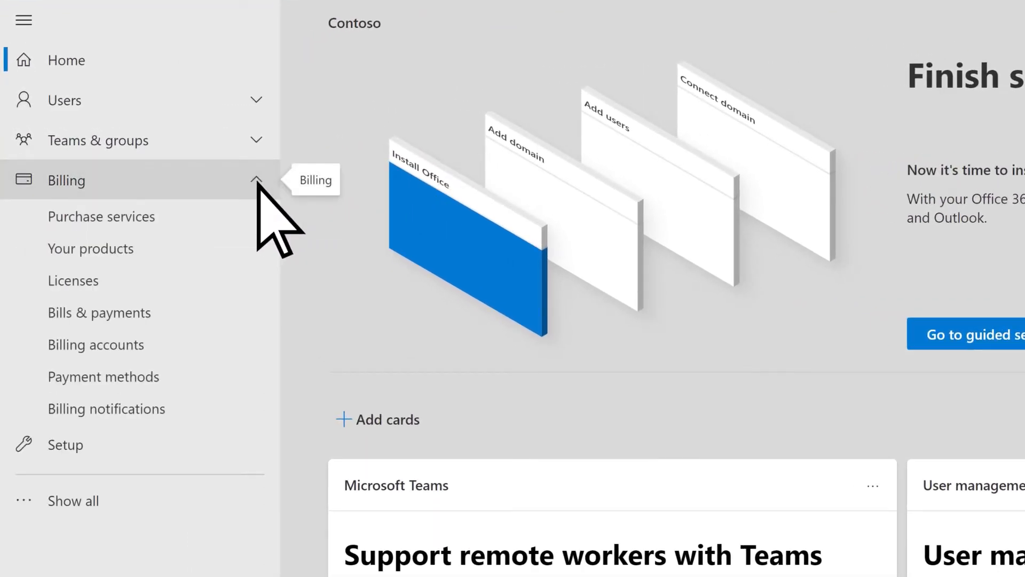
# Step: Show the Microsoft 365 business plans on the Purchase services page under Billing
pyautogui.click(100, 217)
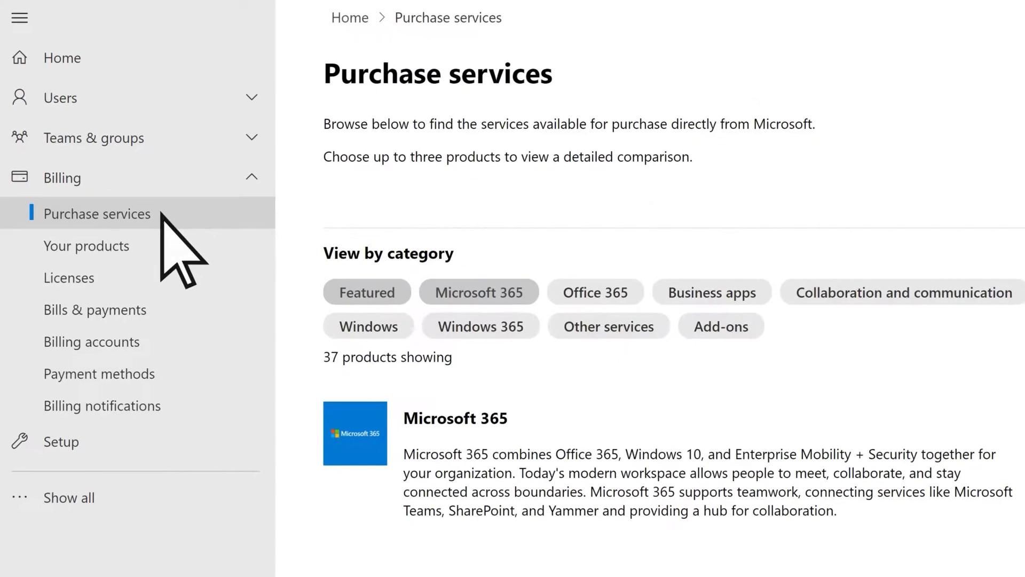
pyautogui.scroll(-3)
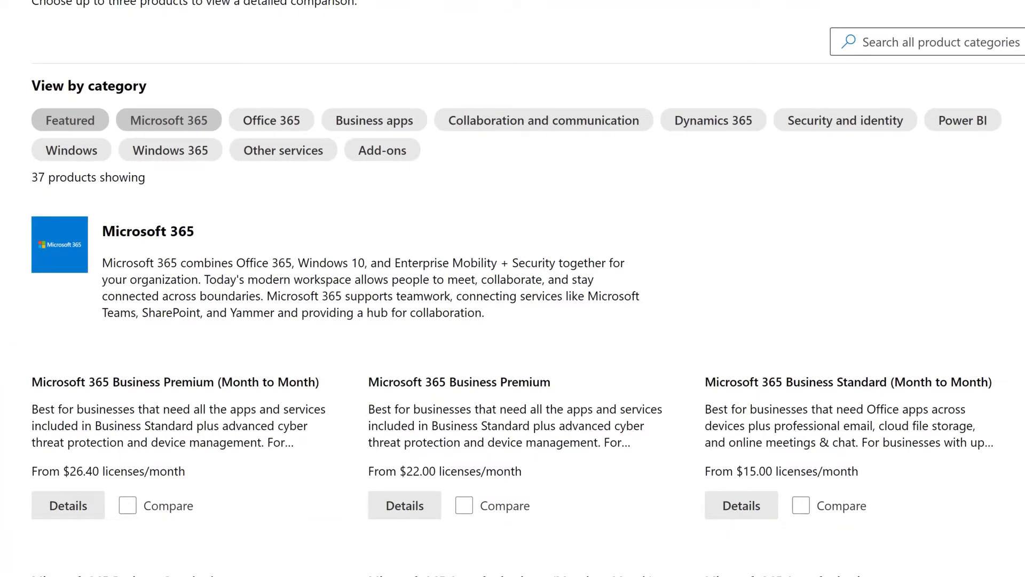
pyautogui.moveTo(555, 406)
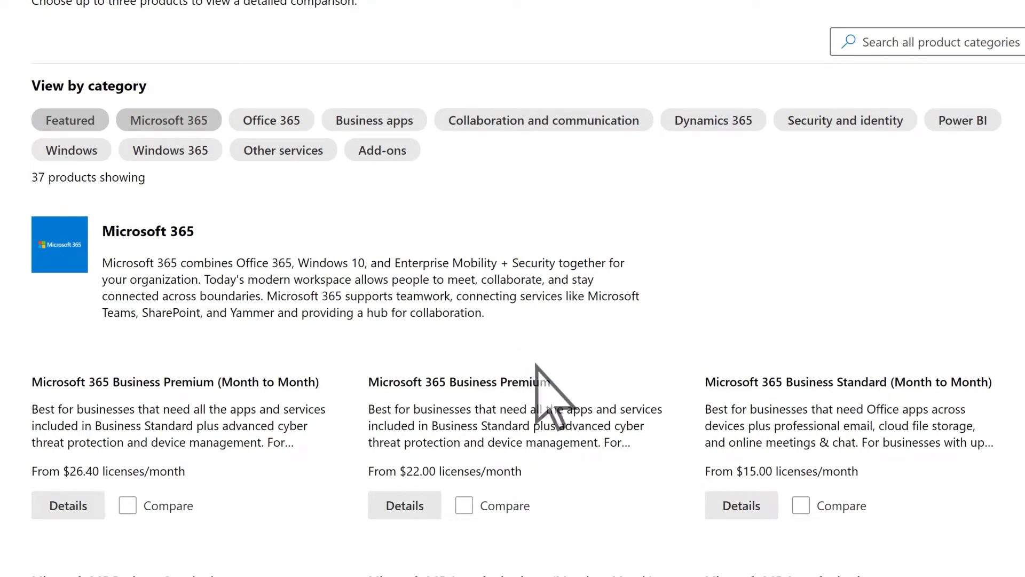
# Step: Place an order for one Business Standard (Month to Month) license from its Details page
pyautogui.click(742, 505)
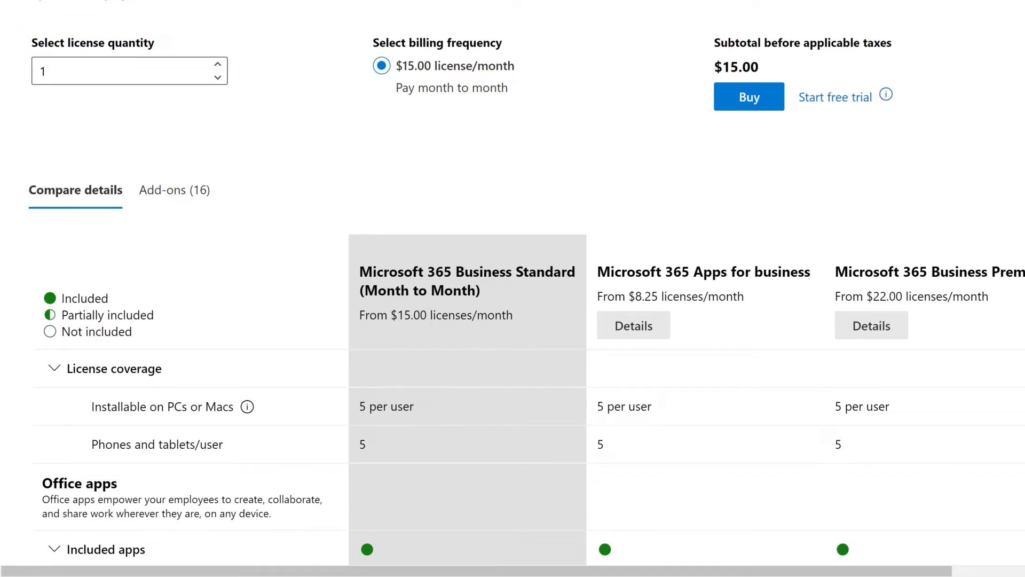
pyautogui.moveTo(748, 96)
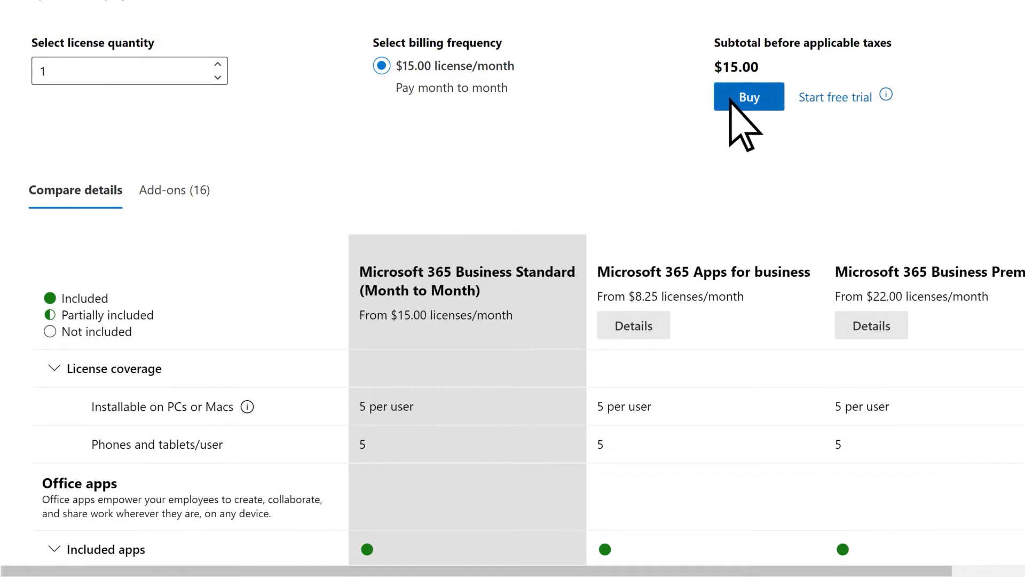
pyautogui.click(747, 96)
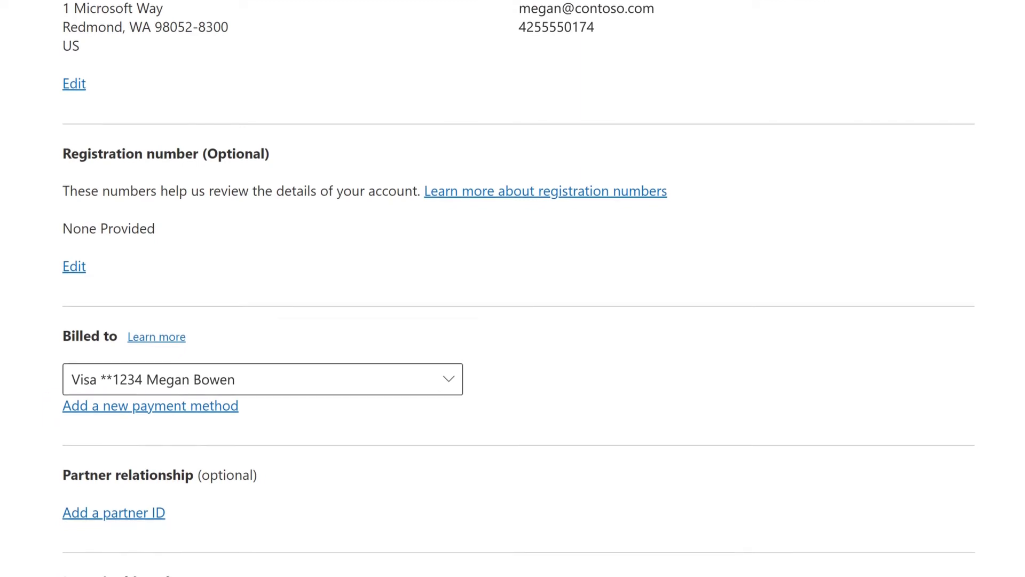
pyautogui.scroll(-3)
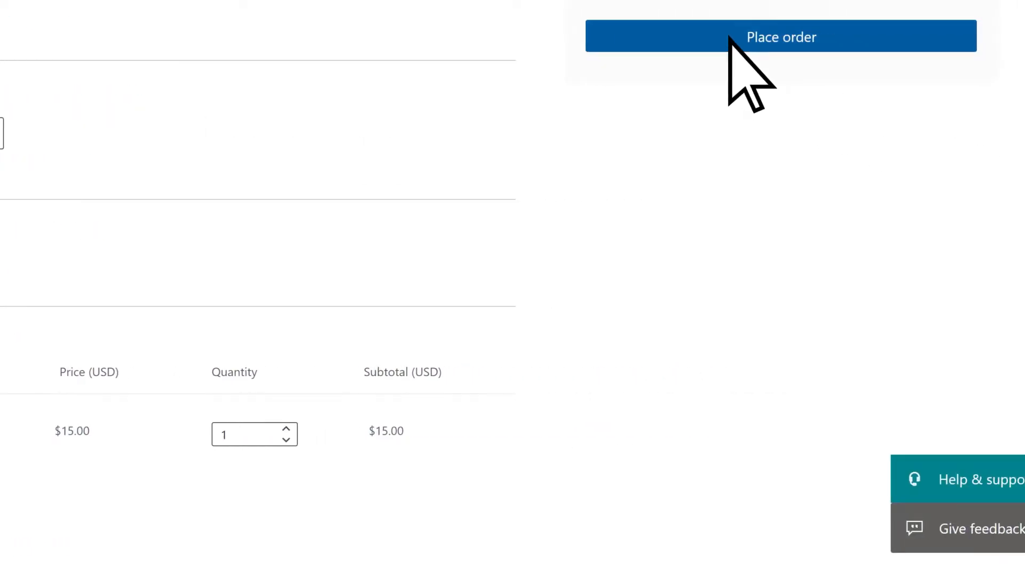
pyautogui.click(781, 36)
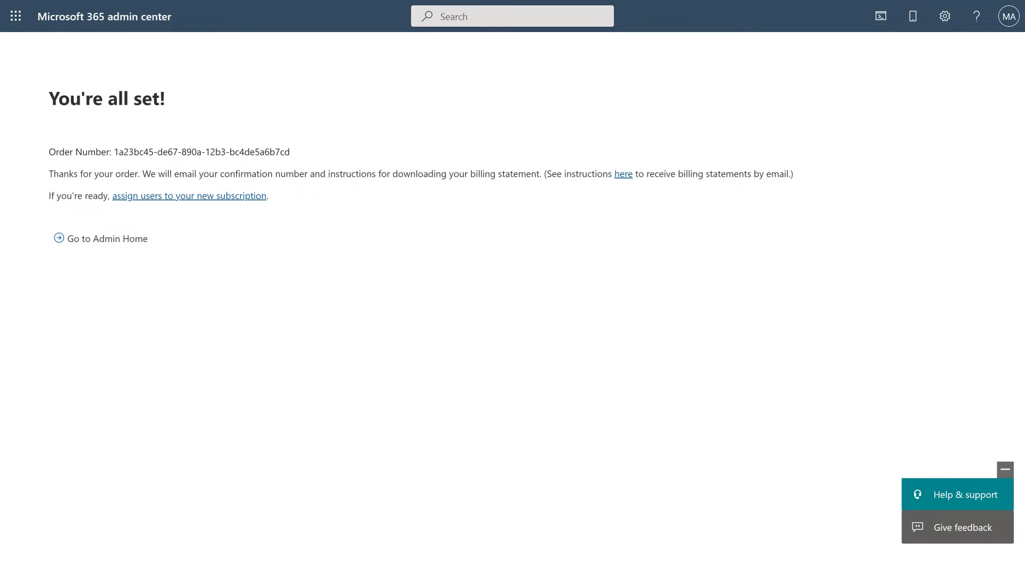
# Step: Go back to Admin Home and expand the Users section in the navigation
pyautogui.click(107, 239)
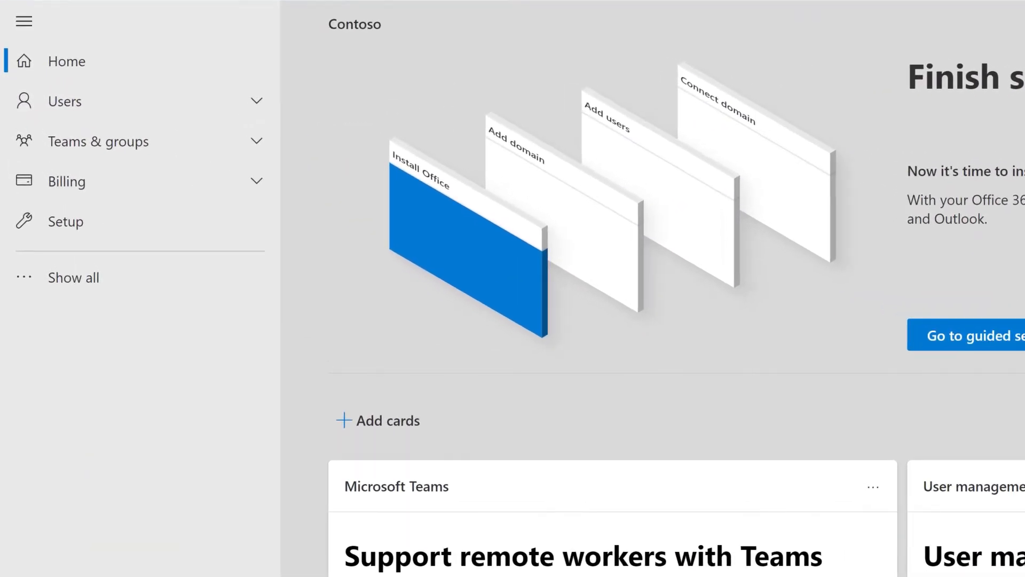
pyautogui.moveTo(135, 102)
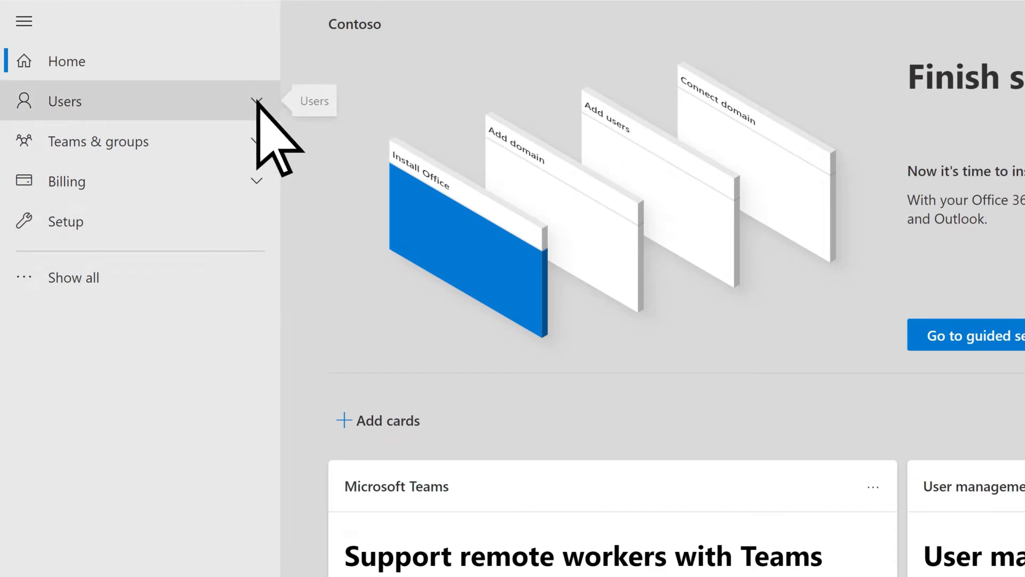
pyautogui.click(64, 102)
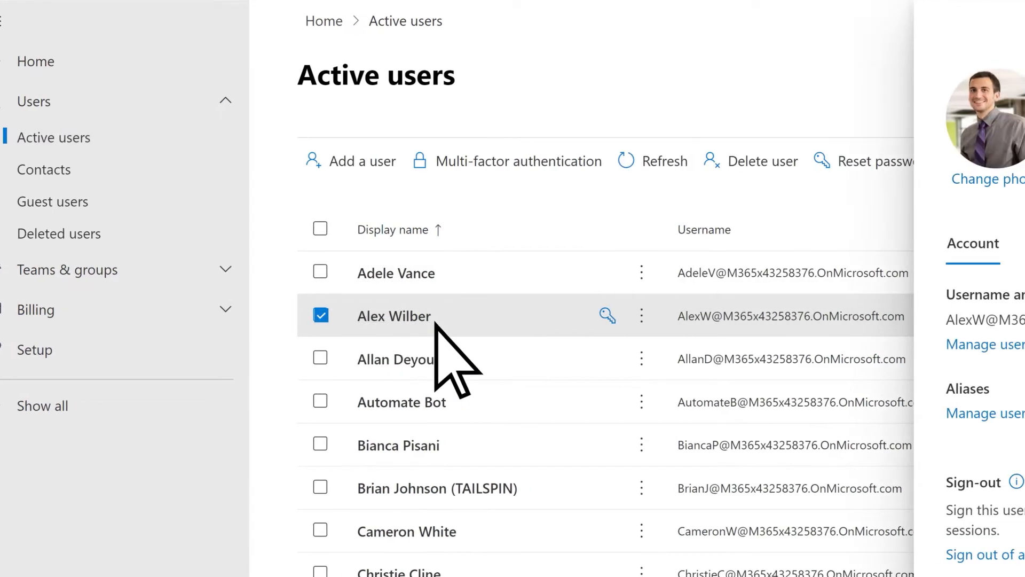
# Step: Give Alex Wilber a Business Standard license instead of Business Basic and save the change
pyautogui.click(394, 316)
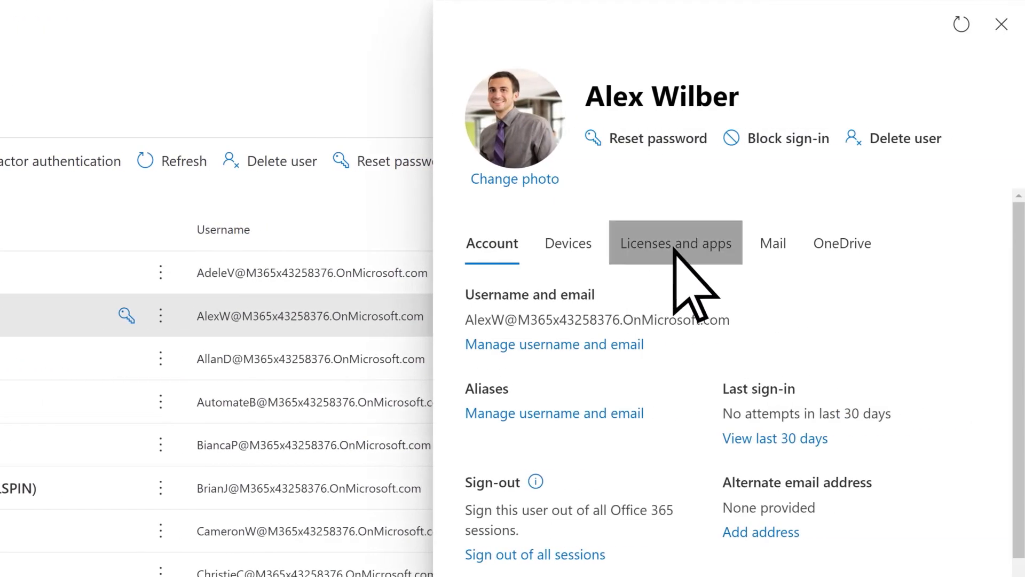
pyautogui.click(675, 243)
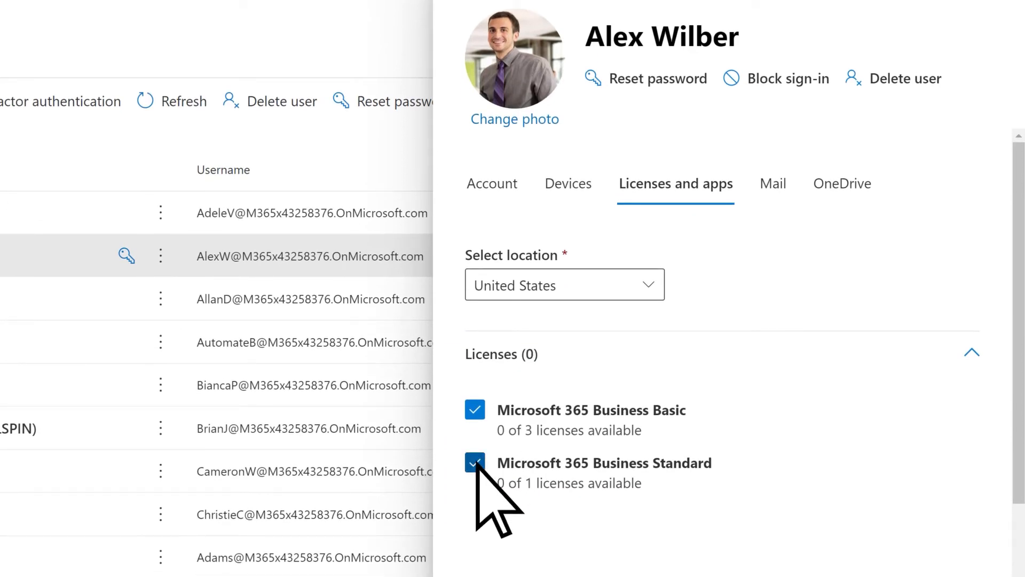
pyautogui.click(474, 410)
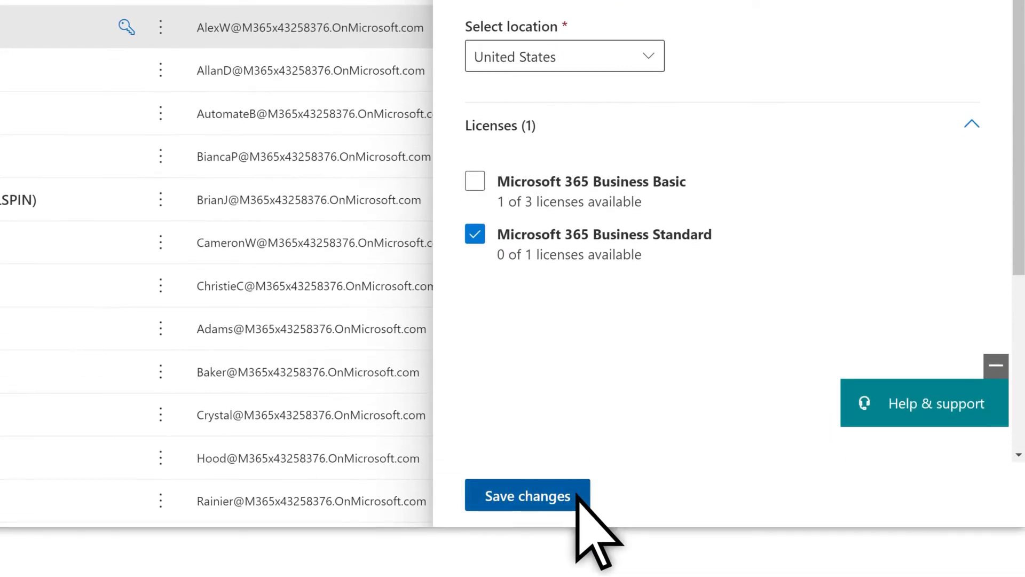
pyautogui.click(526, 494)
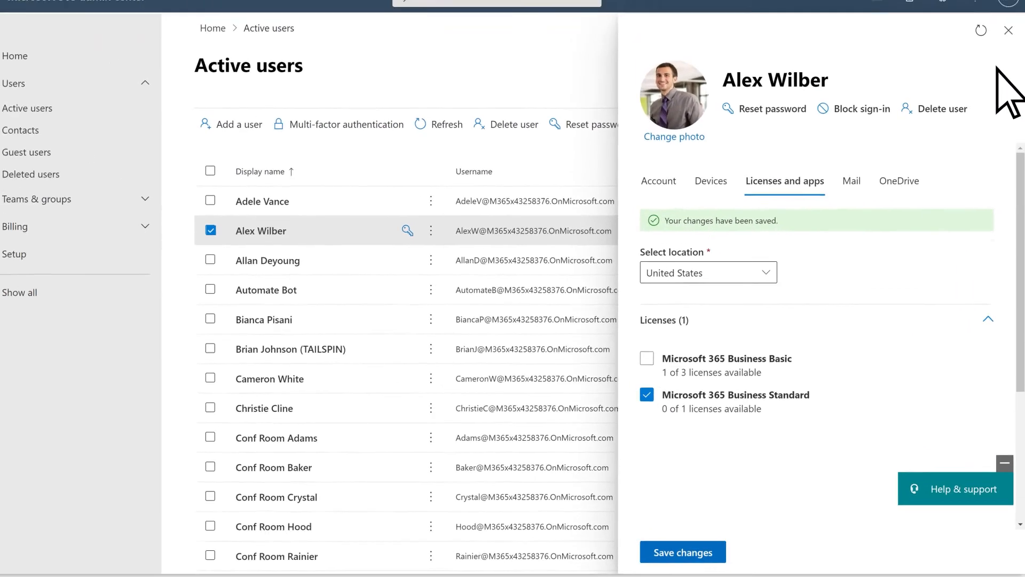
pyautogui.click(1007, 30)
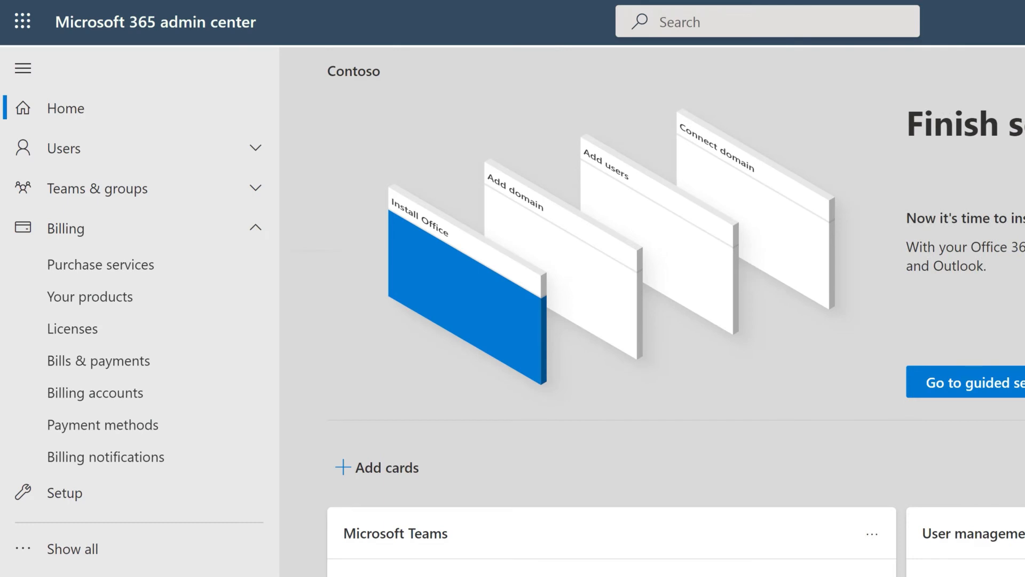
pyautogui.moveTo(91, 296)
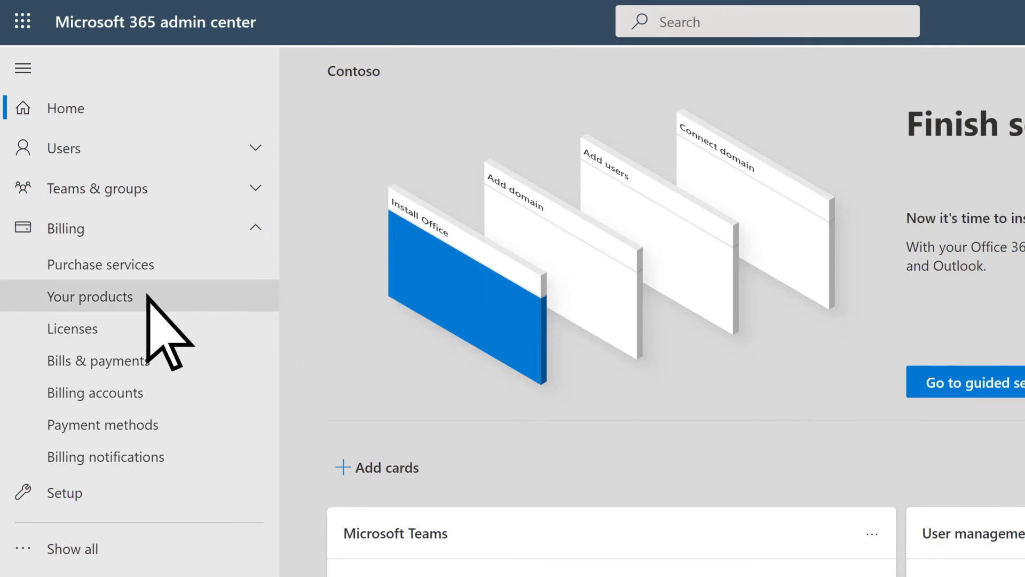
# Step: Show the Business Basic (Month to Month) subscription from Your products, 2 of 3 assigned
pyautogui.click(92, 296)
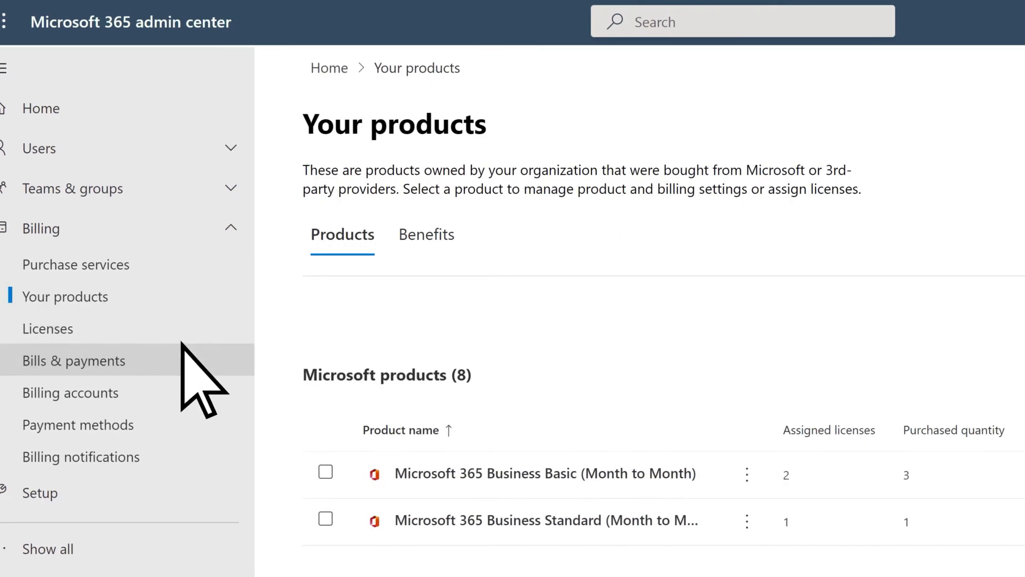
pyautogui.click(544, 473)
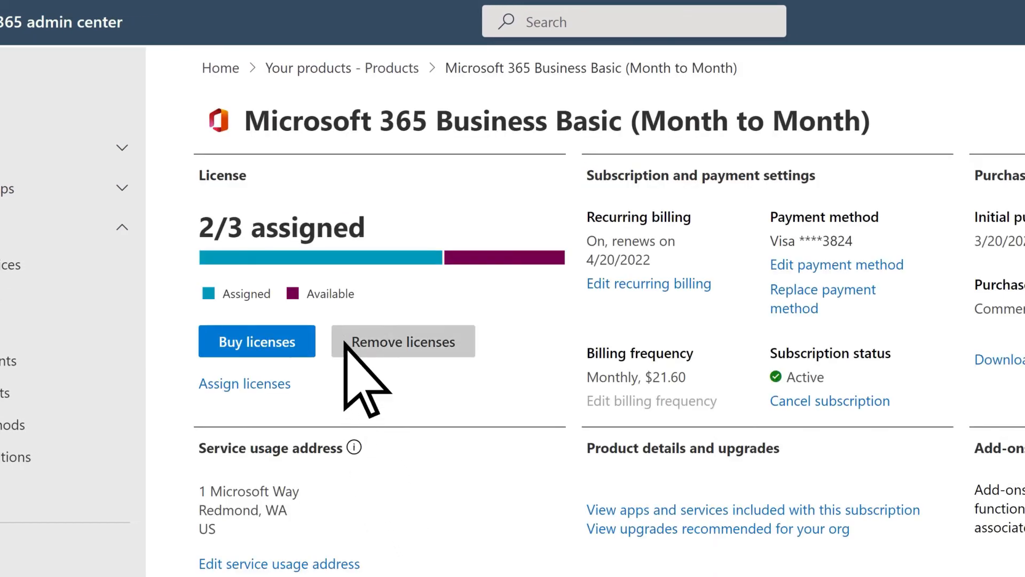
# Step: Lower Business Basic total licenses from 3 to 2 and save, leaving 2/2 assigned
pyautogui.click(403, 341)
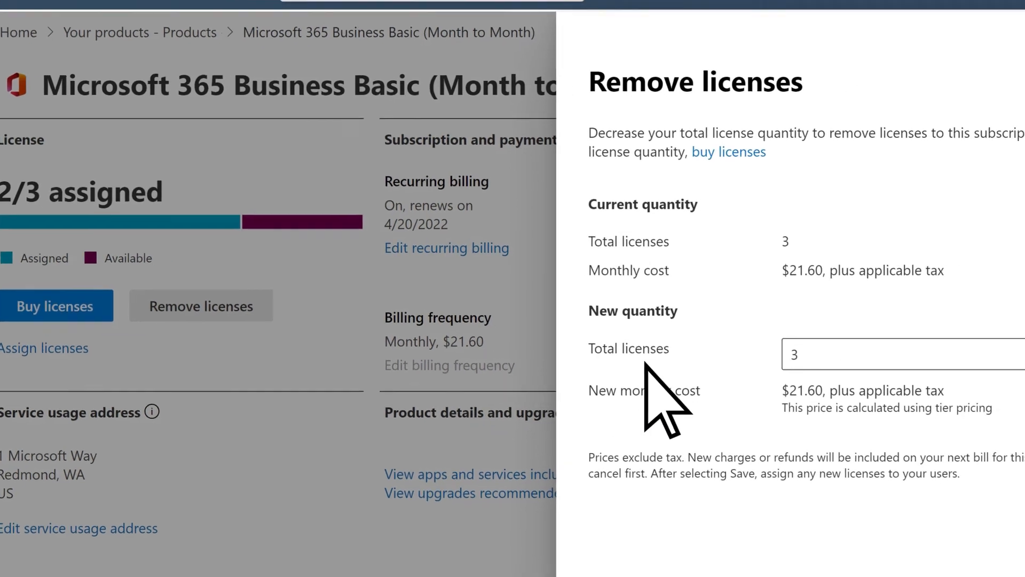
pyautogui.click(906, 330)
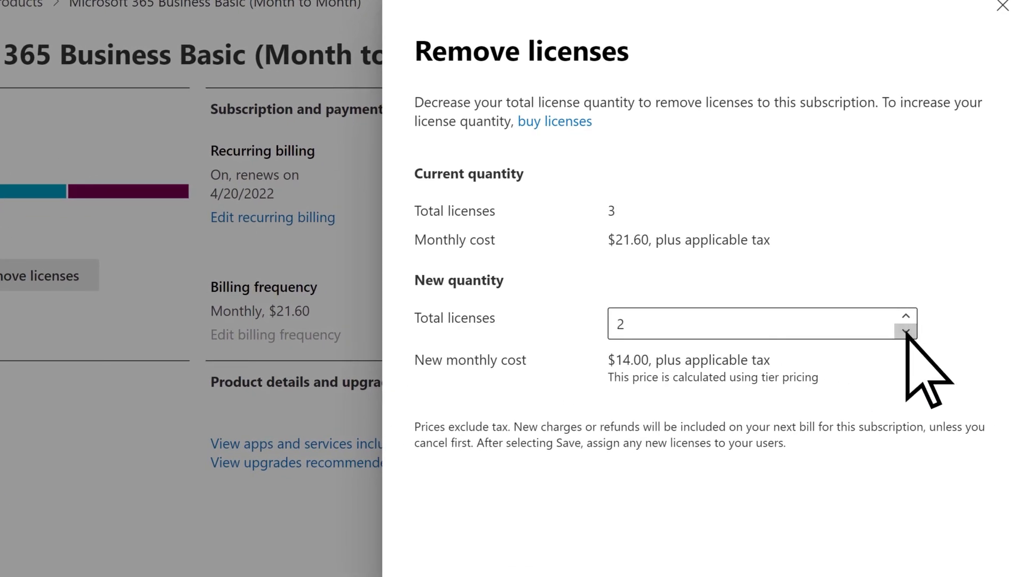
pyautogui.scroll(-3)
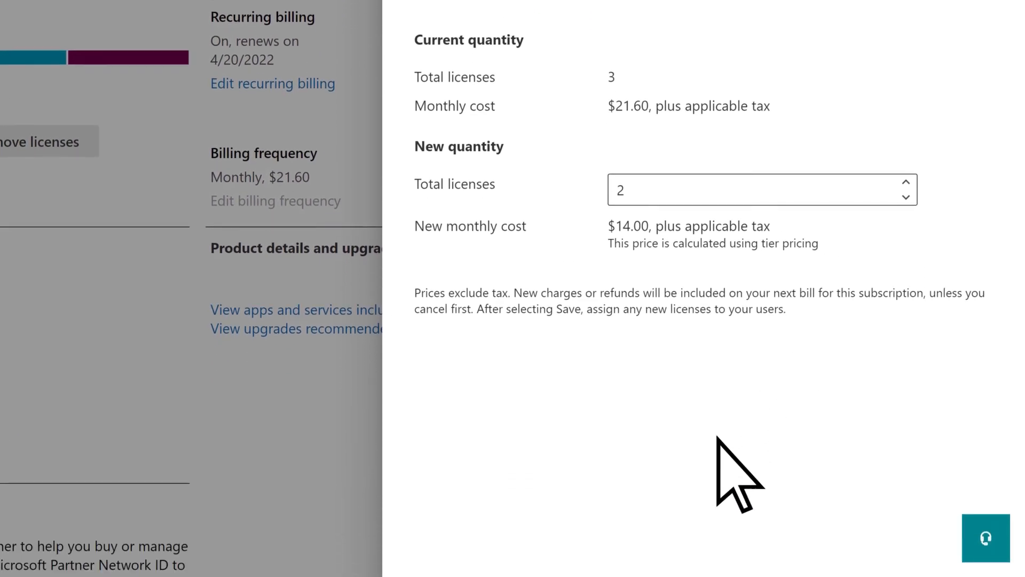
pyautogui.scroll(-3)
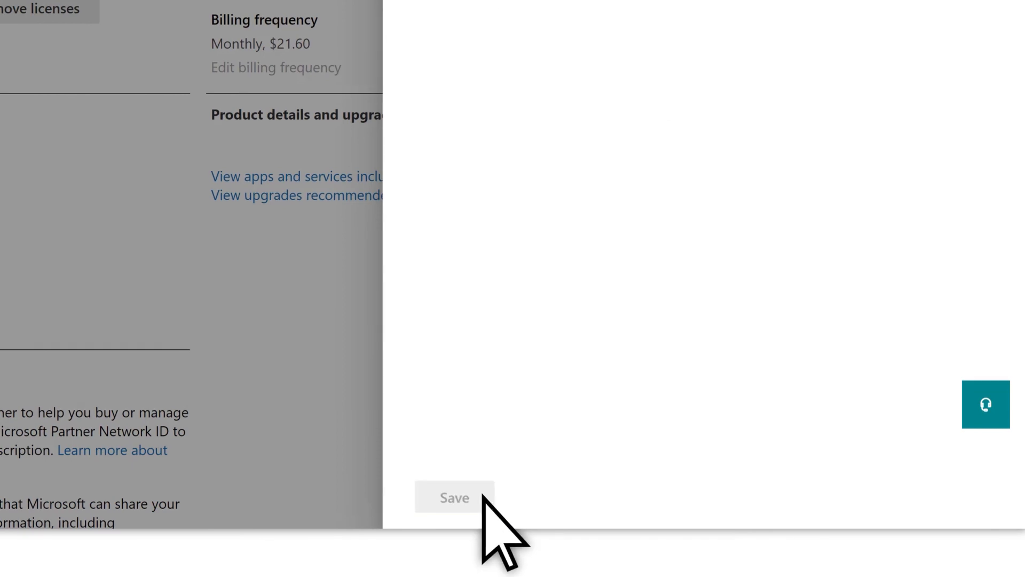
pyautogui.click(454, 496)
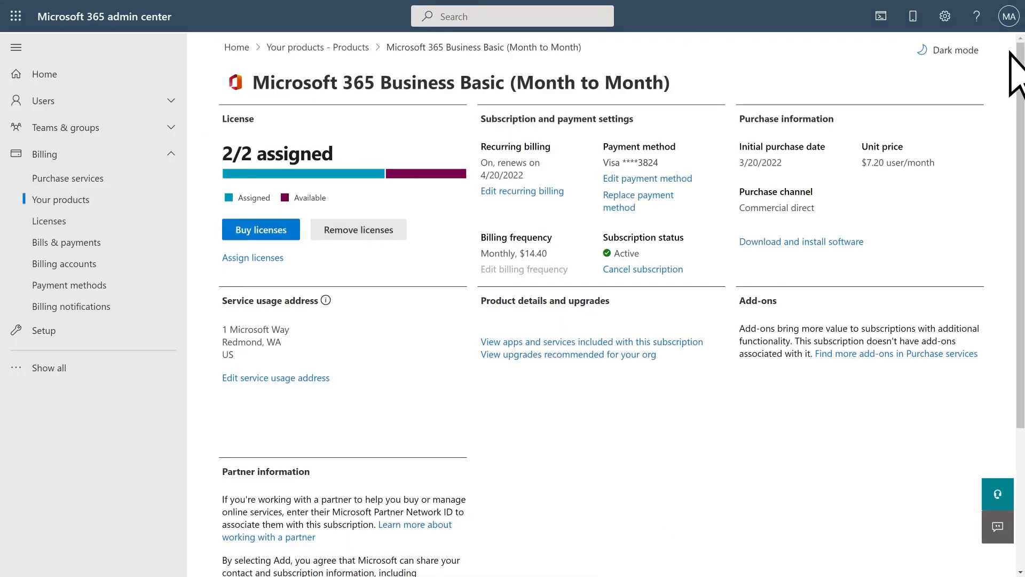